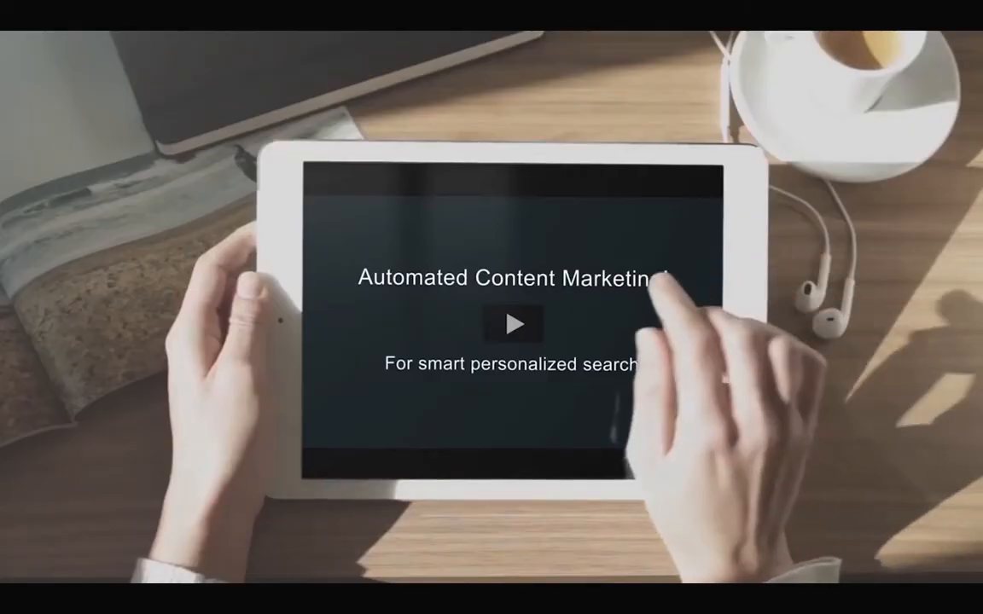
Sign in to Onlim and go to the list of connected channels
left_click(514, 324)
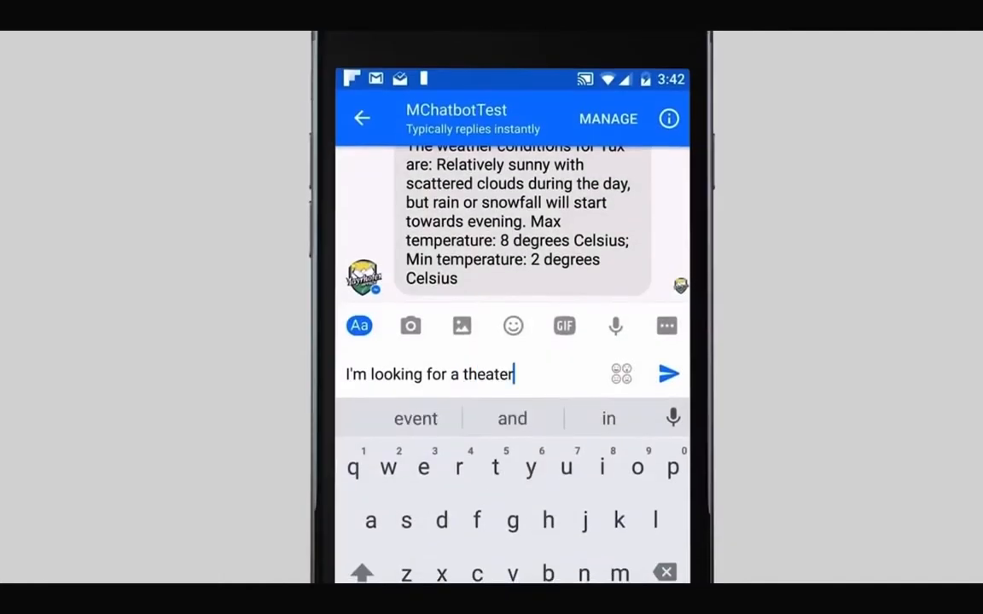
left_click(669, 373)
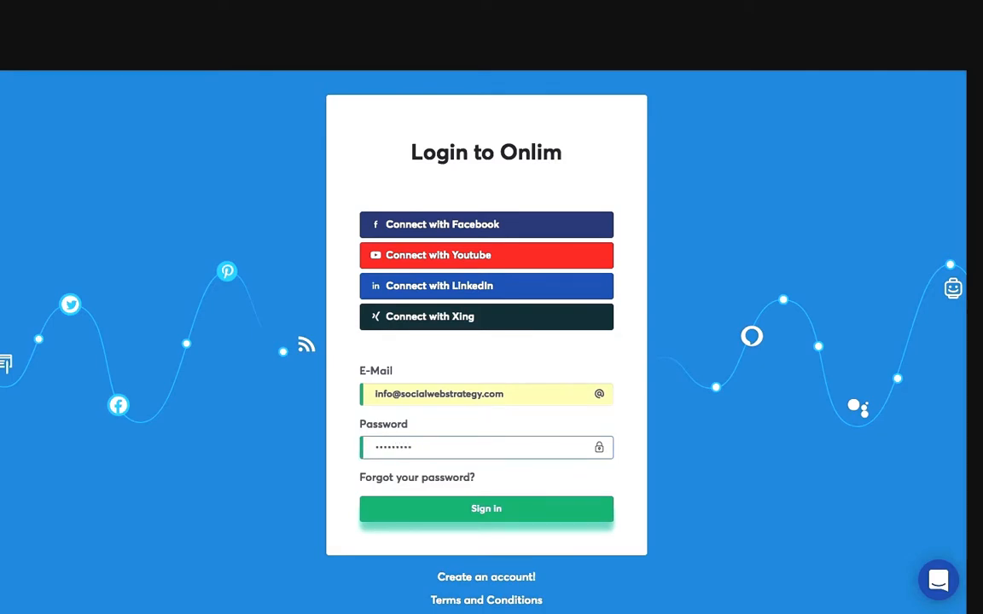
left_click(485, 508)
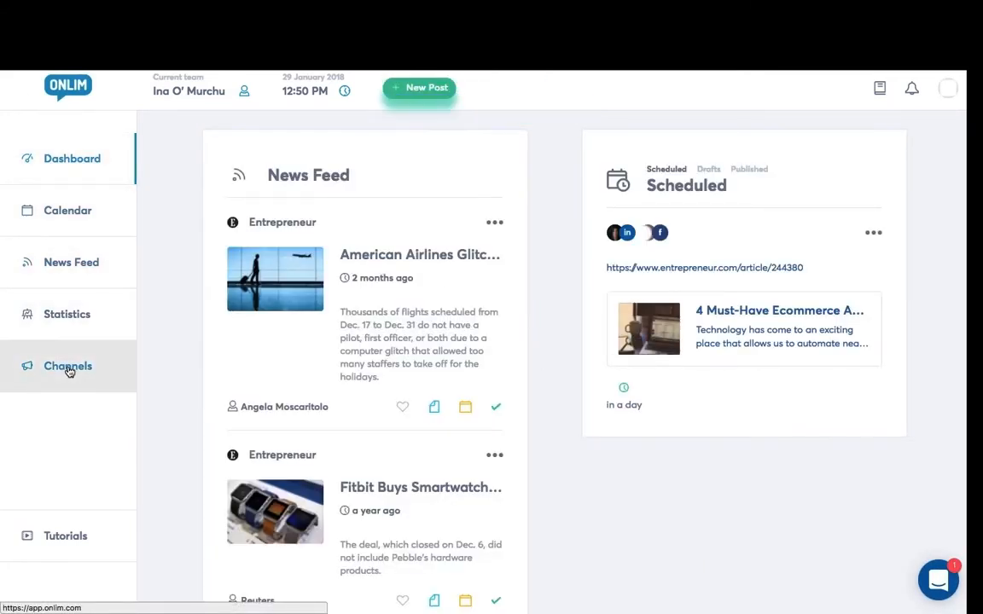
left_click(68, 366)
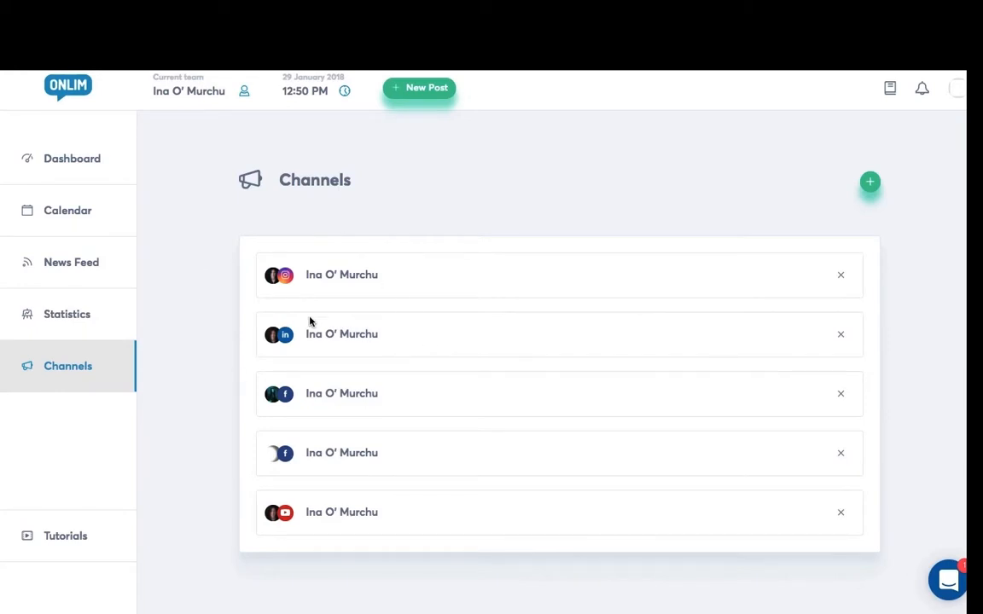
Disconnect the Instagram and LinkedIn channels, confirming deletion for each
left_click(839, 273)
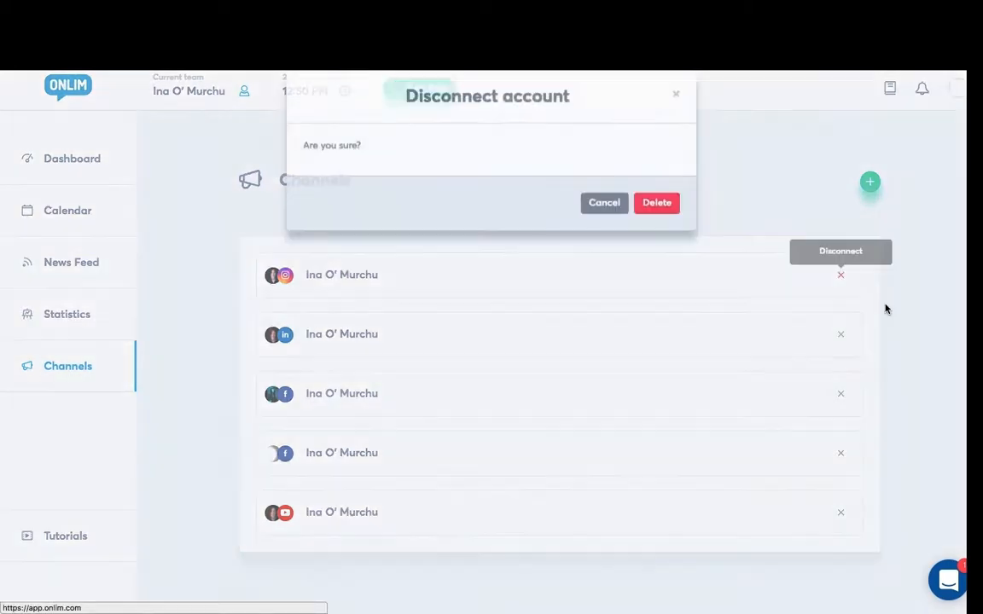
left_click(655, 202)
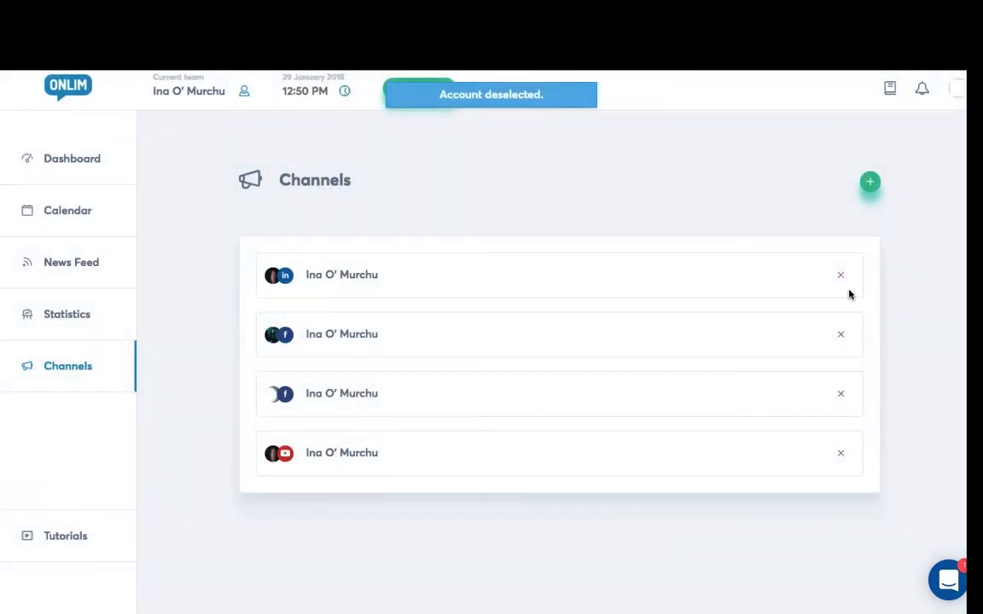
left_click(840, 275)
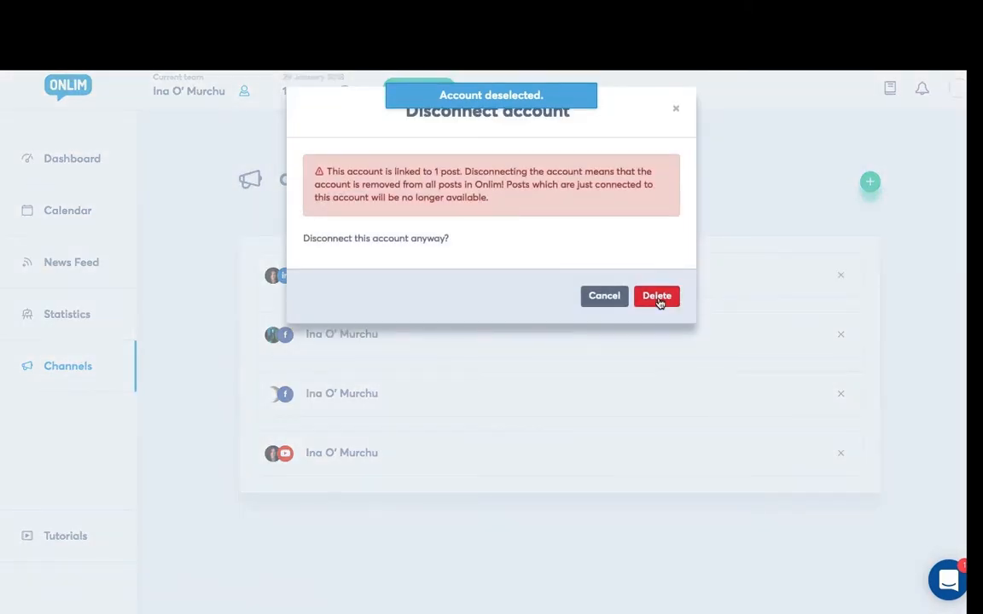
left_click(655, 295)
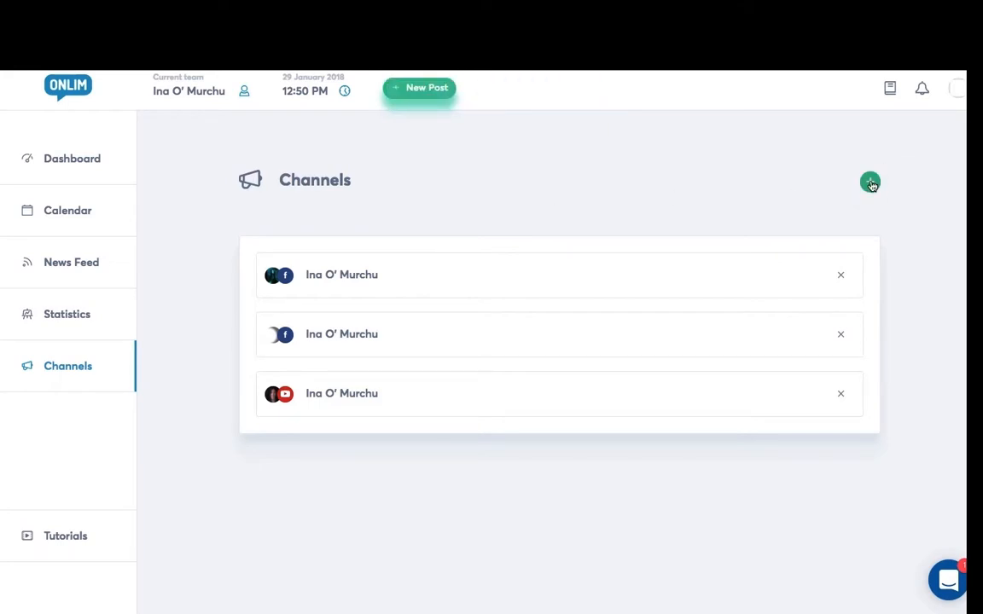
Reconnect a LinkedIn account, allowing Onlim access and finishing with the chosen profile
left_click(870, 181)
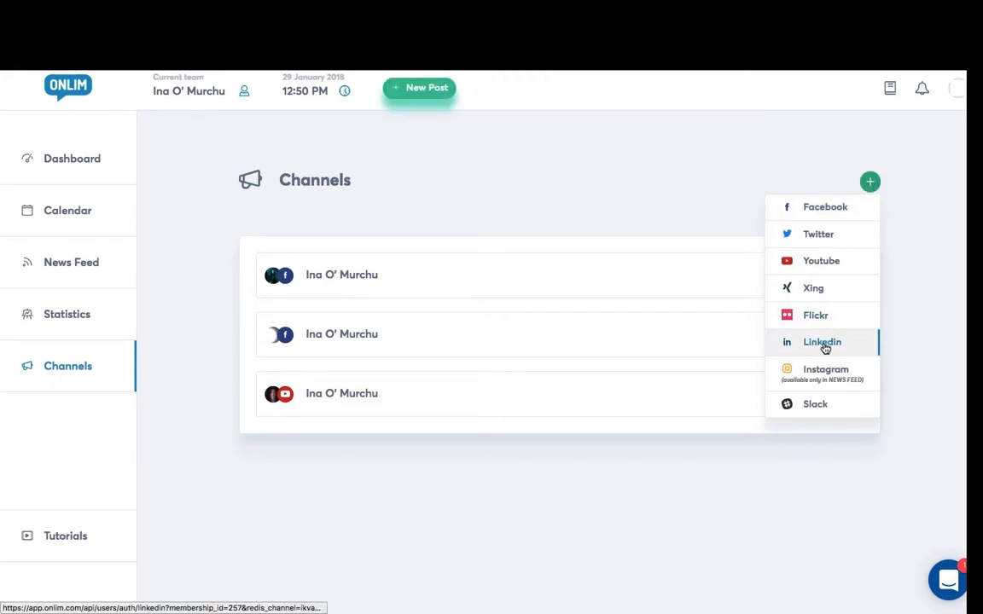
left_click(821, 341)
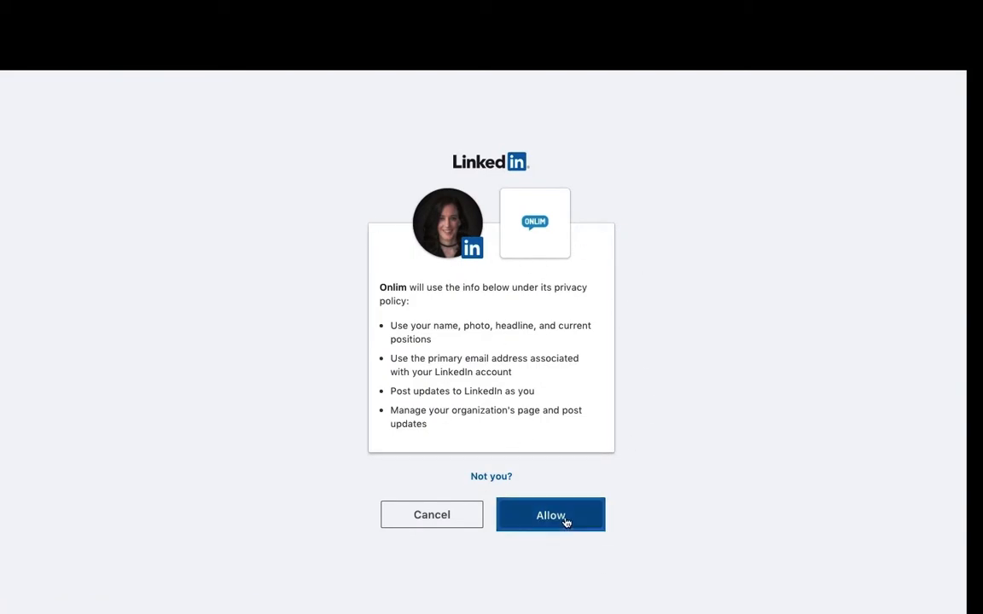
left_click(549, 515)
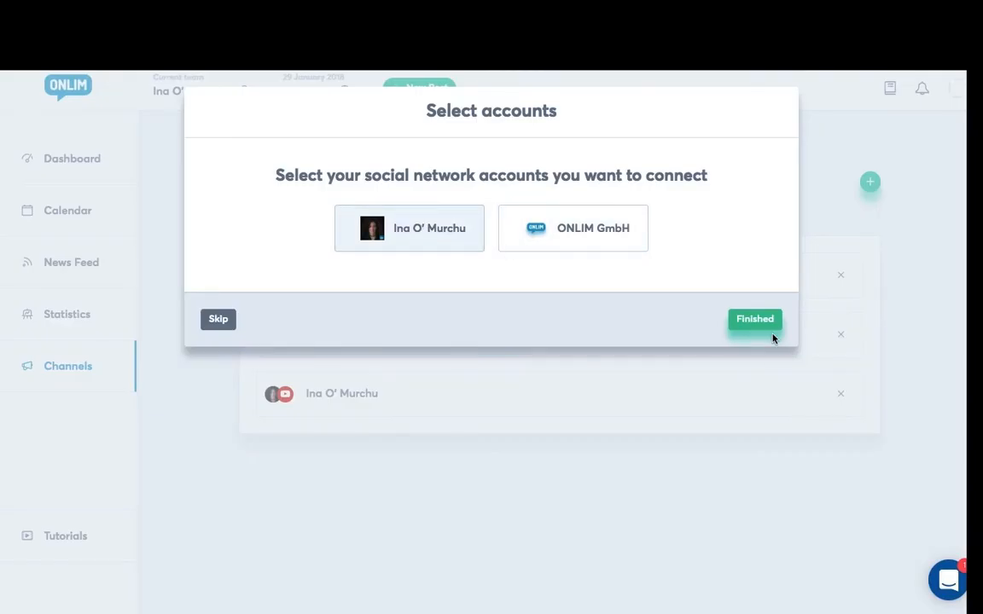
left_click(754, 319)
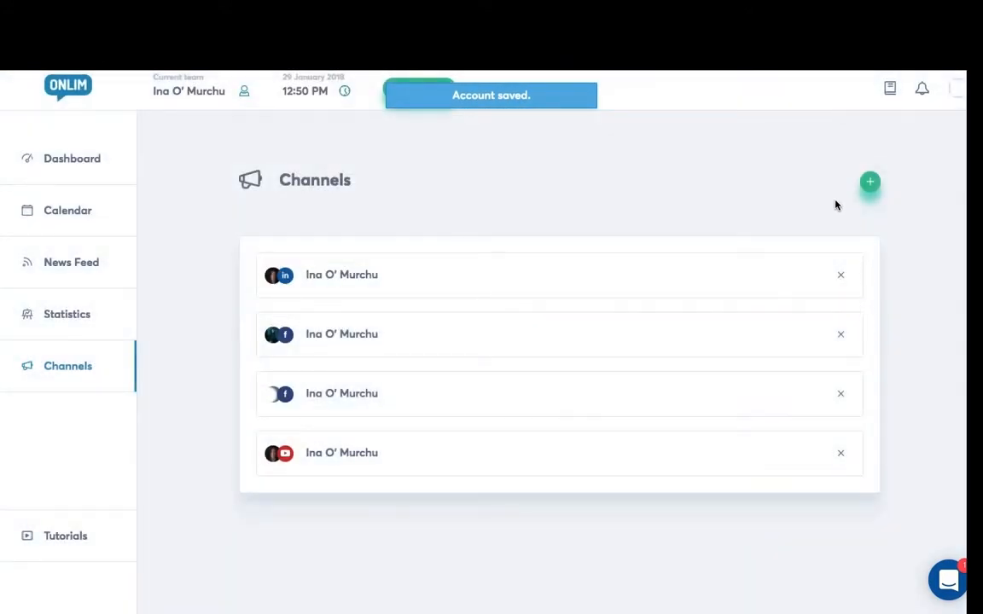
Reconnect an Instagram account from the network chooser
left_click(870, 181)
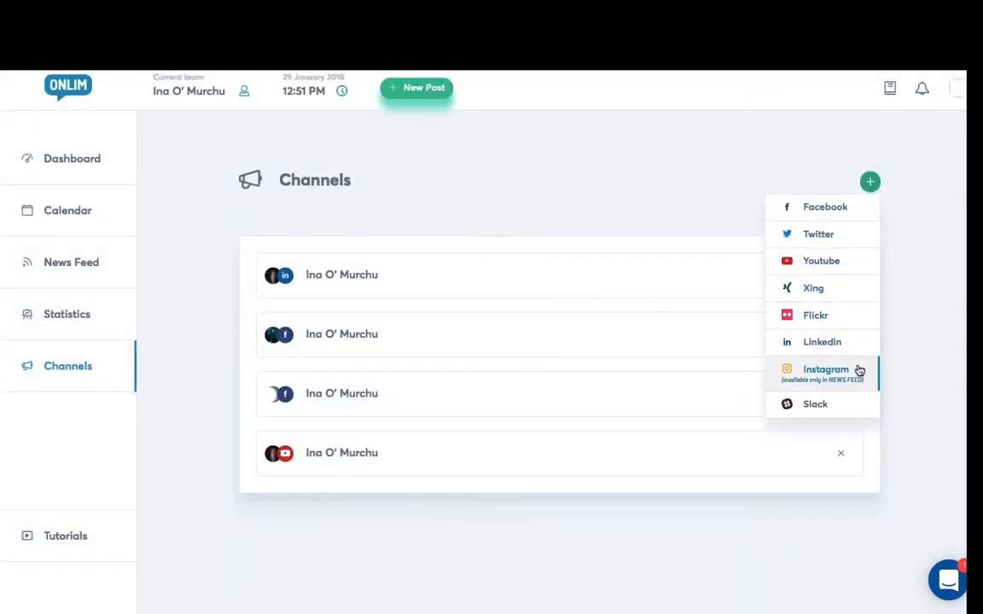
left_click(826, 372)
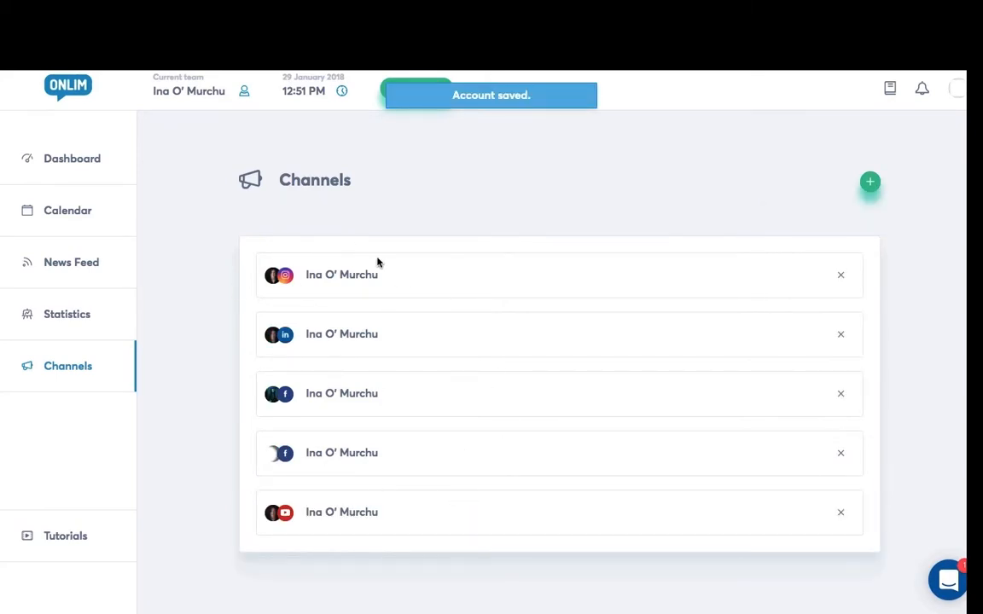
mouse_move(333, 246)
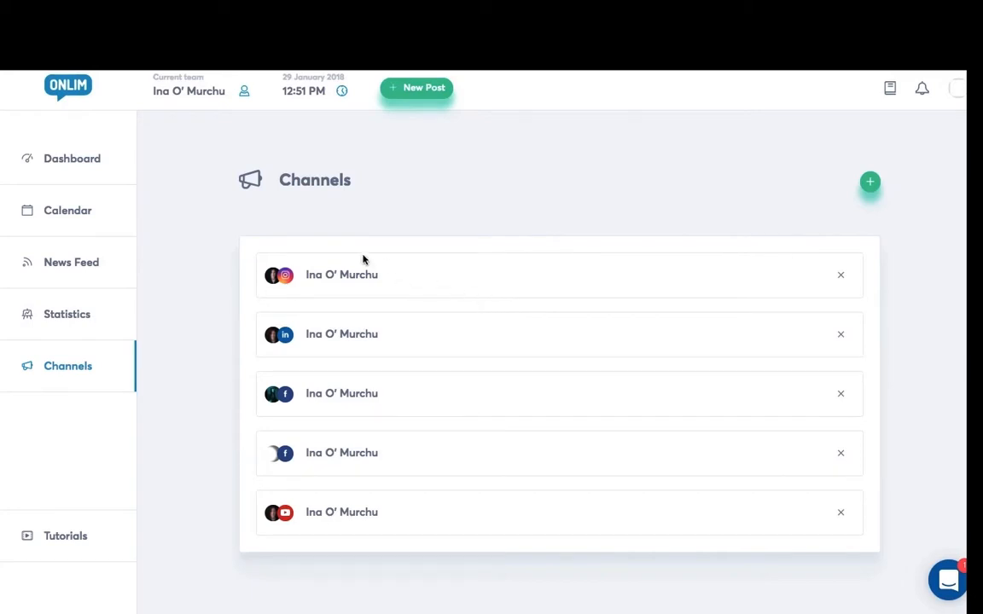
mouse_move(676, 270)
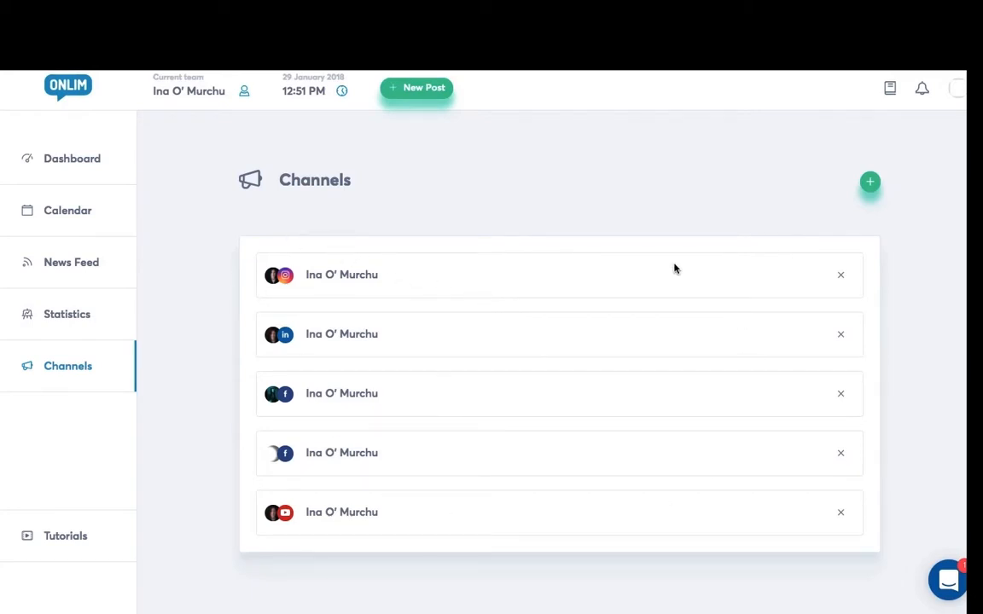
mouse_move(548, 341)
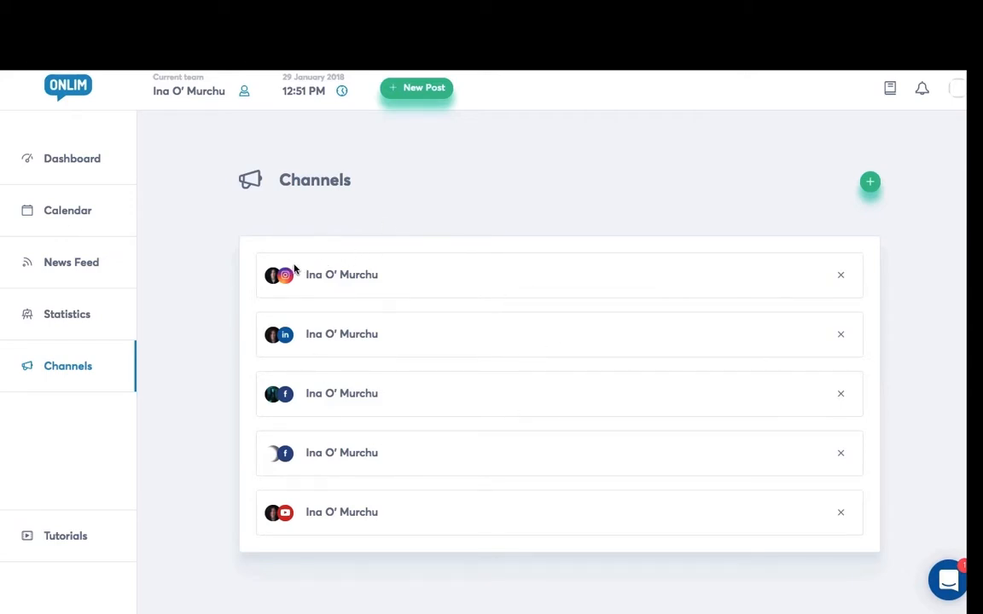
mouse_move(299, 275)
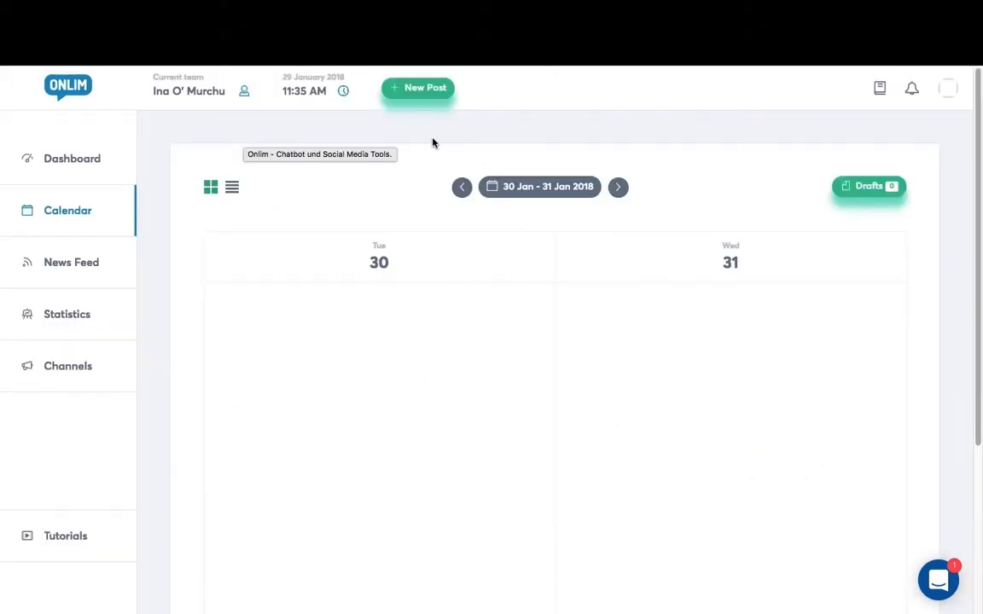
mouse_move(713, 153)
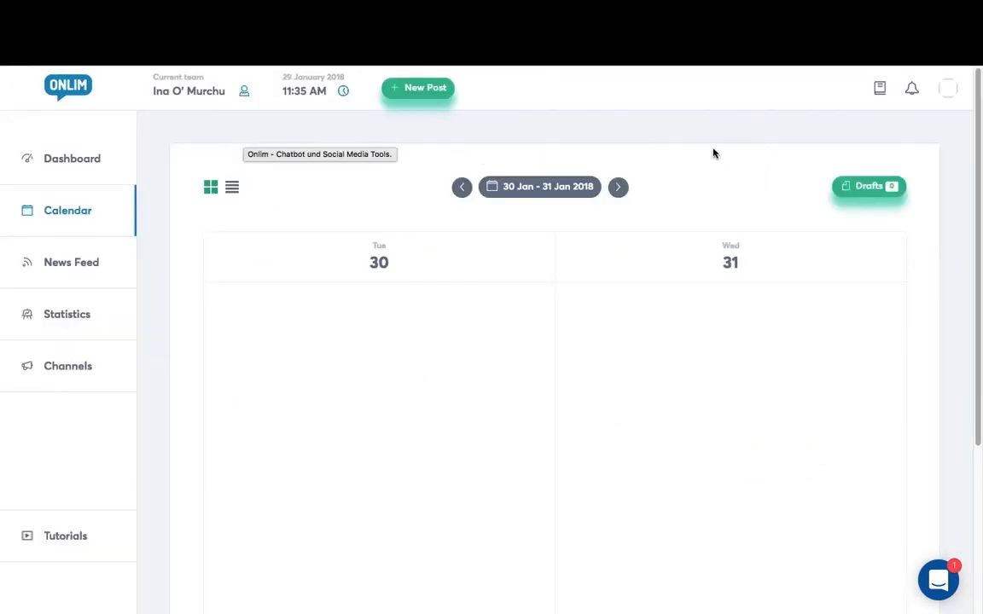
left_click(416, 87)
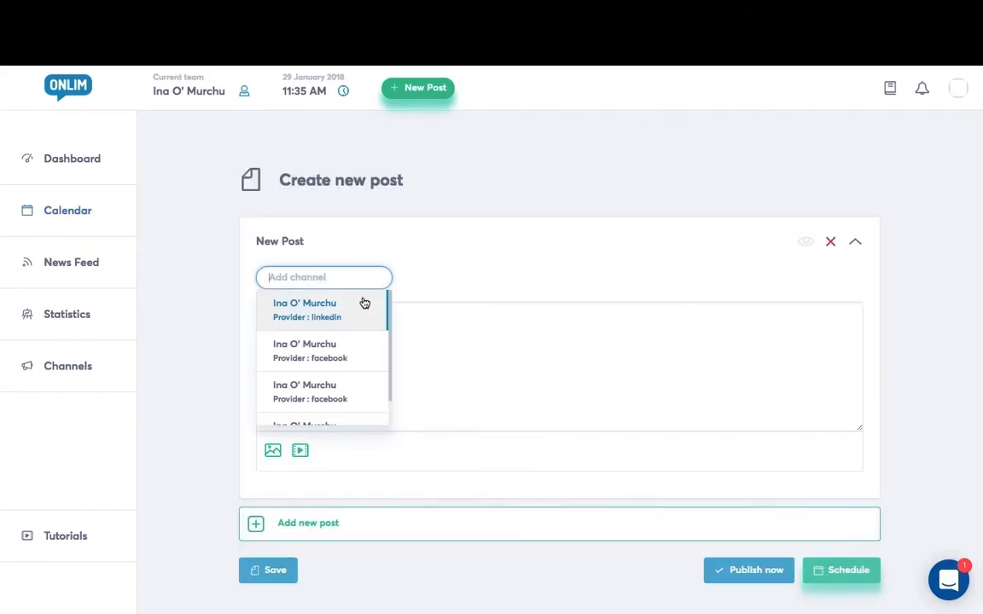
left_click(307, 309)
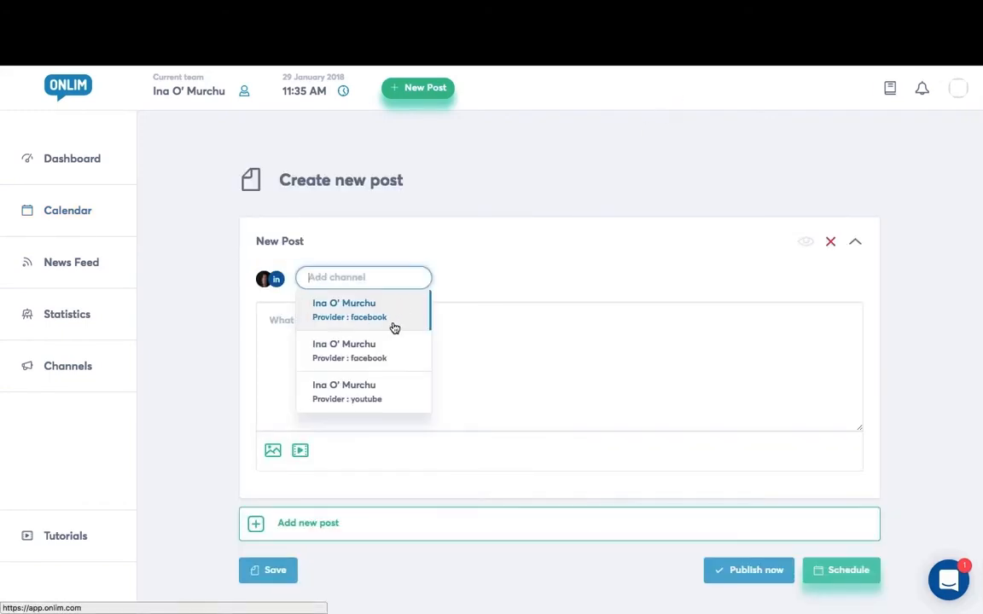
left_click(344, 310)
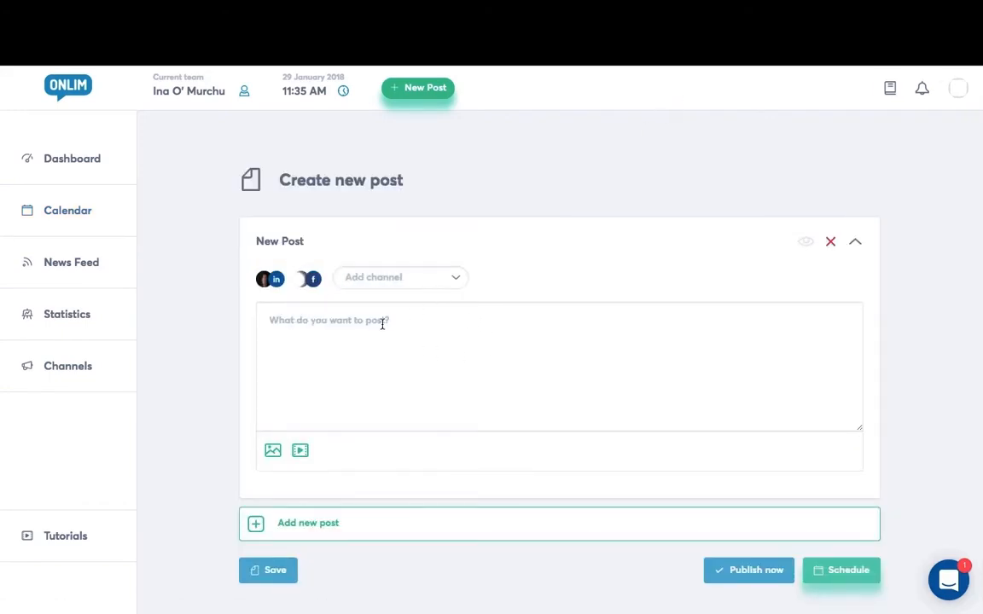
type("https://www.entrepreneur.com/article/244380")
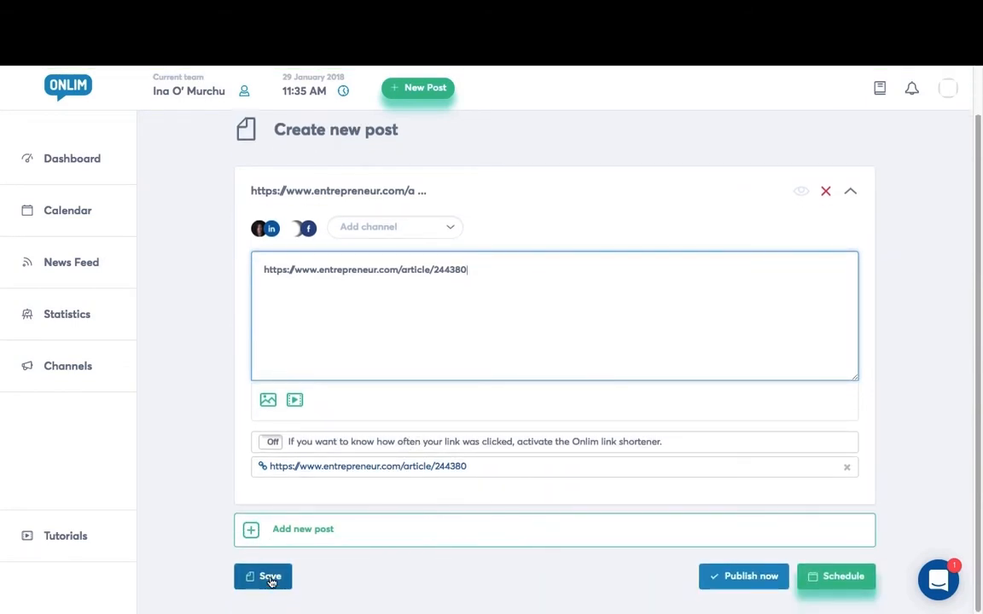
left_click(263, 577)
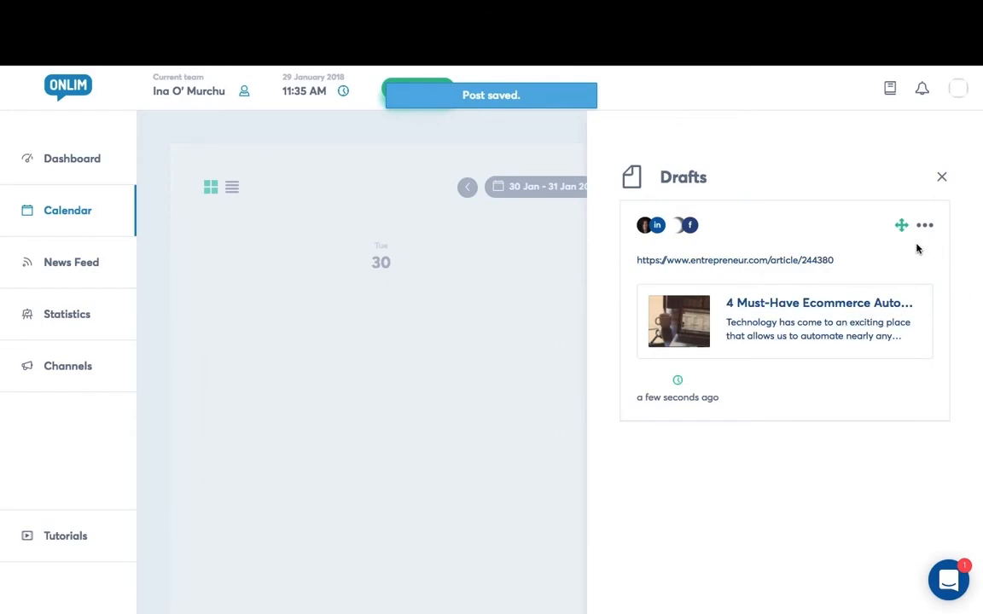
Schedule the saved draft for 30 January 2018 at 13:00
left_click(925, 225)
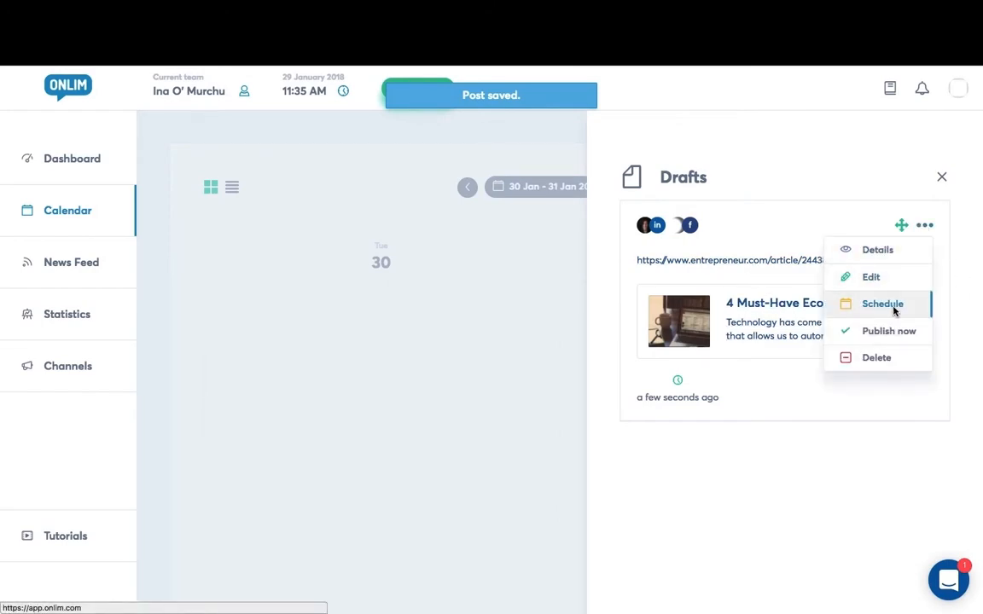
left_click(882, 303)
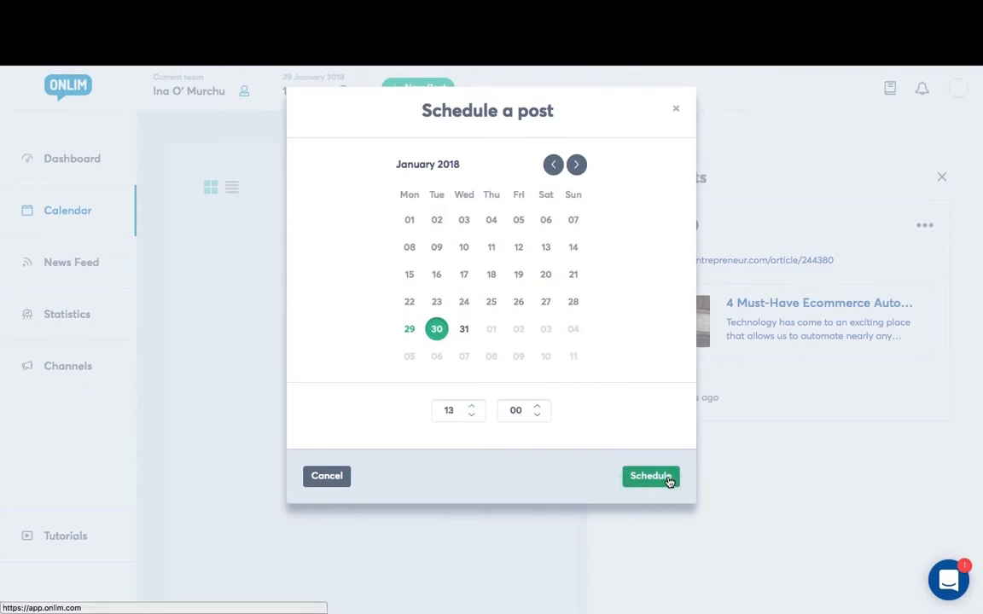
left_click(650, 476)
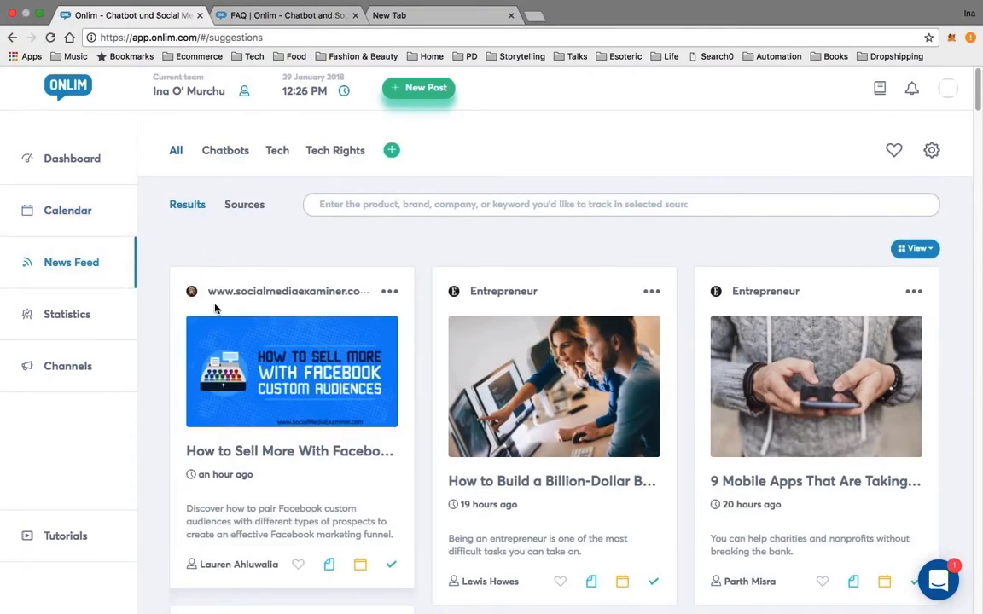
mouse_move(290, 385)
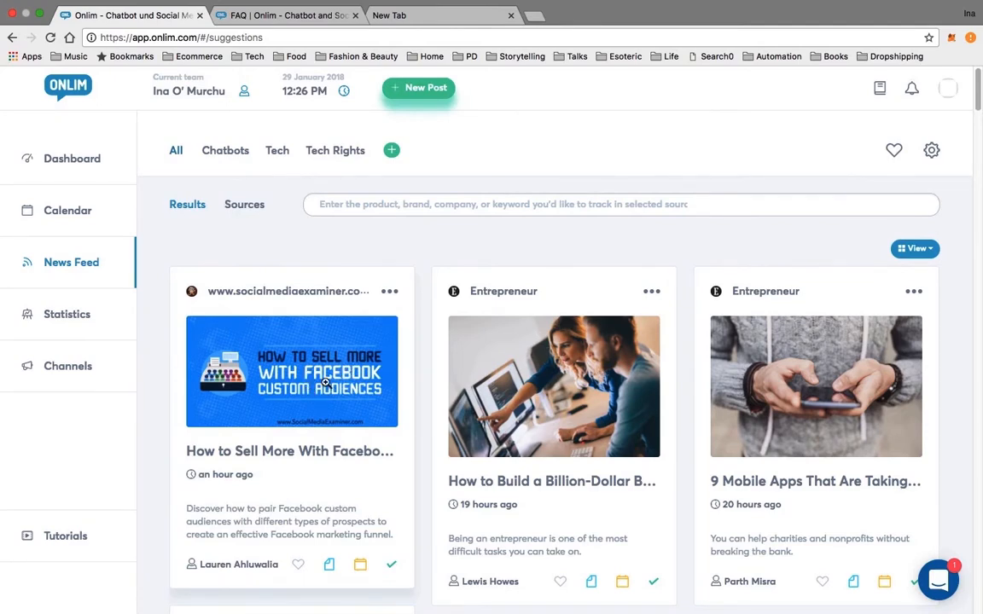
Search the News Feed sources for 'Technology Review'
left_click(244, 205)
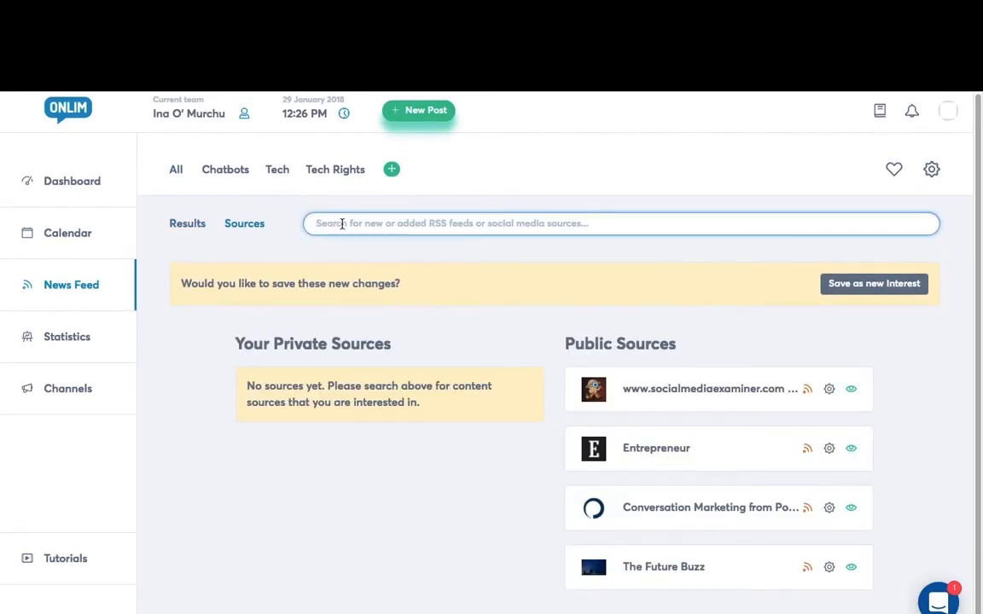
type("Technology")
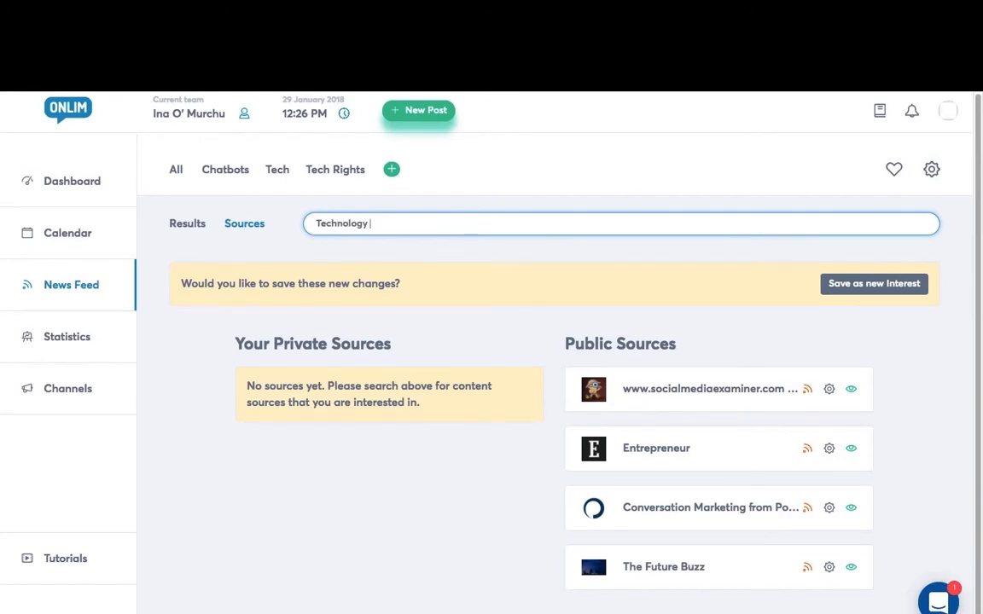
type("Review")
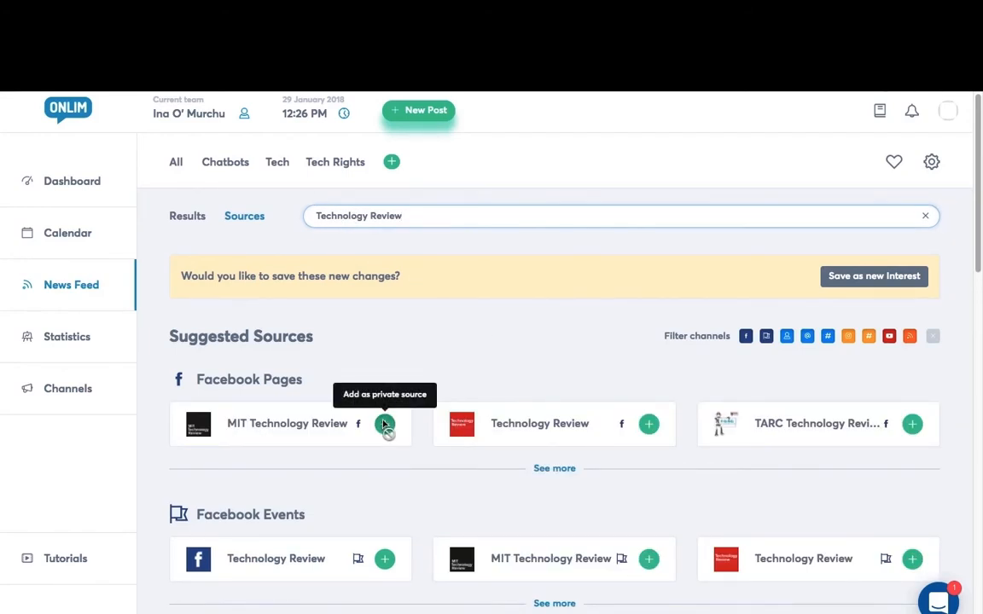
Add the MIT Technology Review and Technology Review Facebook pages as private sources under the Tech interest
left_click(383, 424)
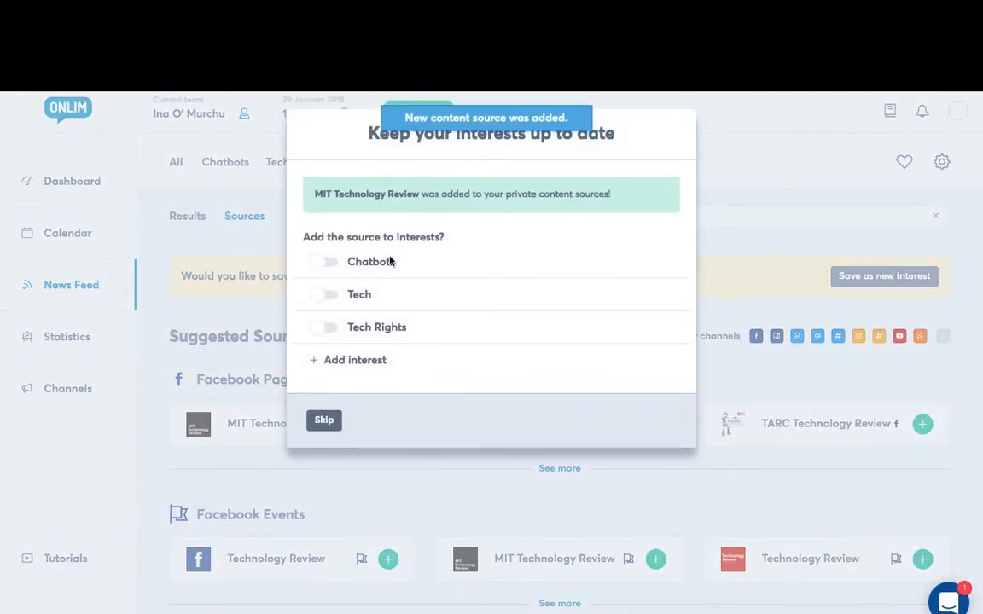
left_click(325, 294)
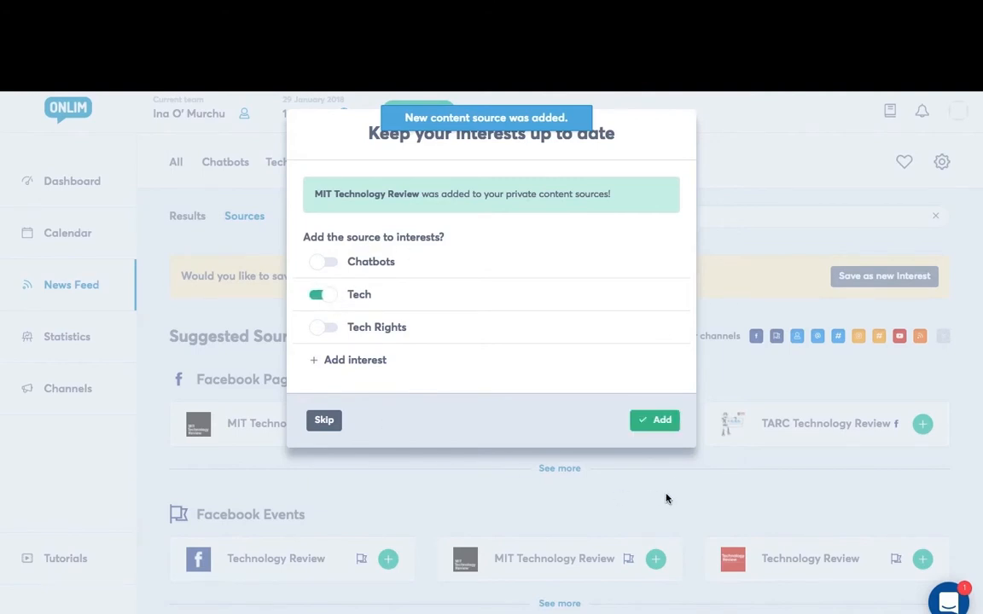
left_click(655, 420)
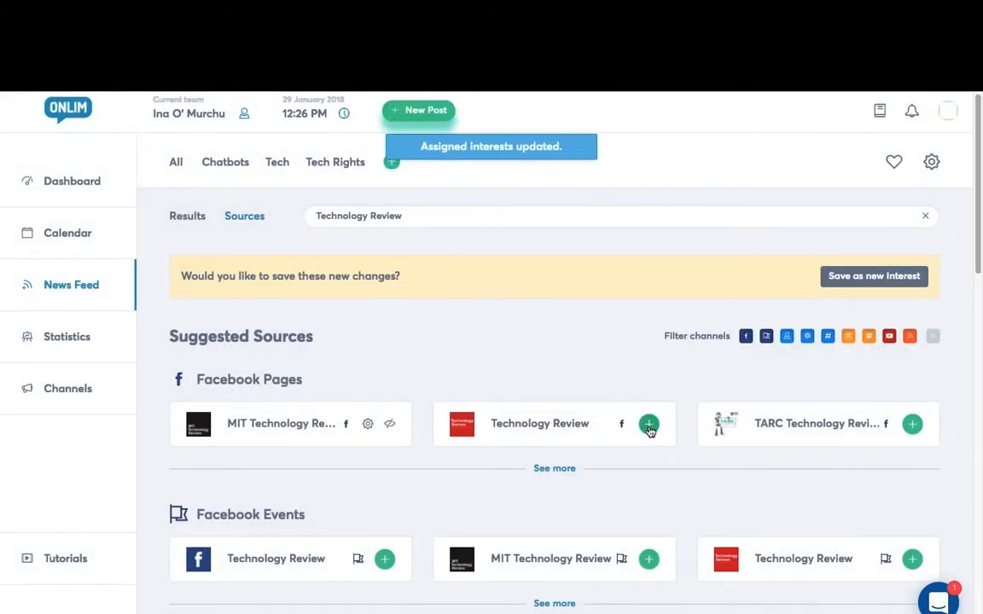
left_click(648, 423)
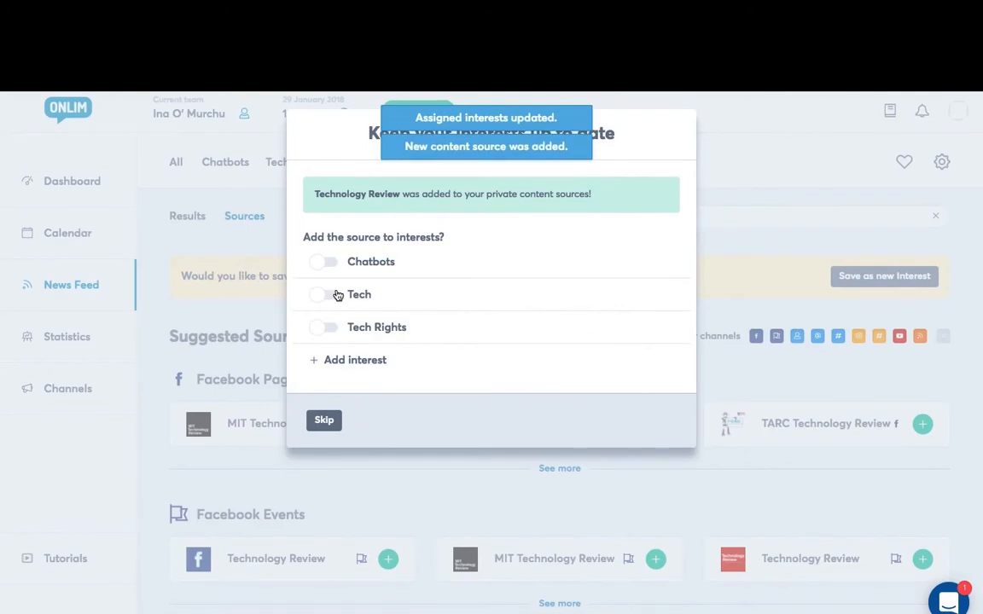
left_click(325, 420)
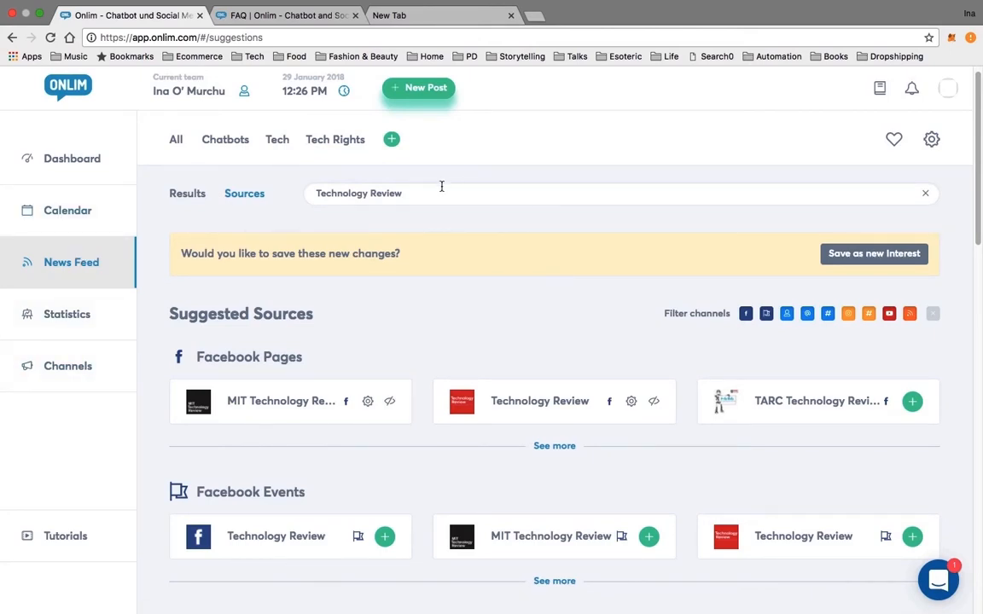
mouse_move(528, 179)
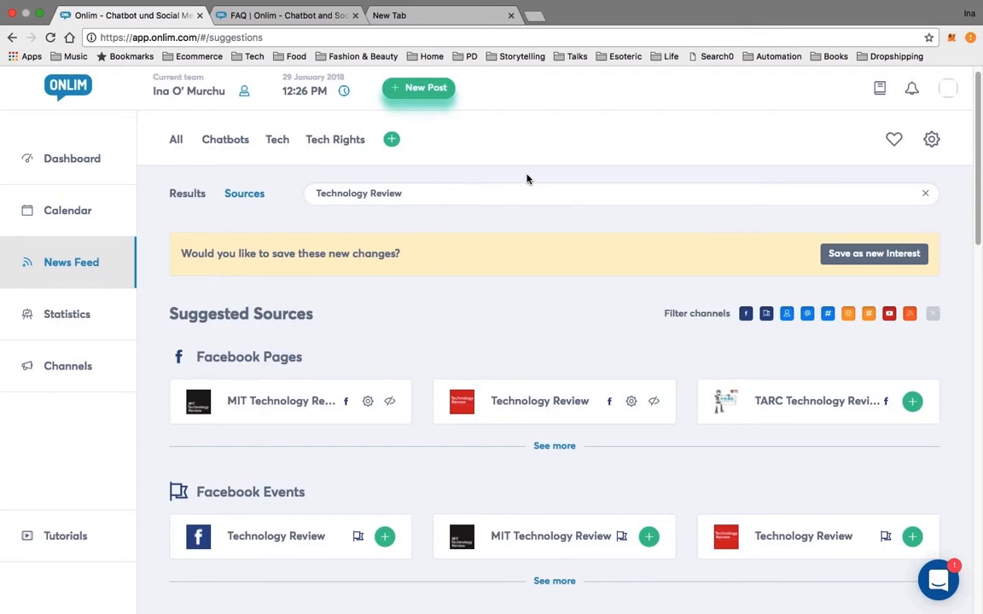
mouse_move(440, 223)
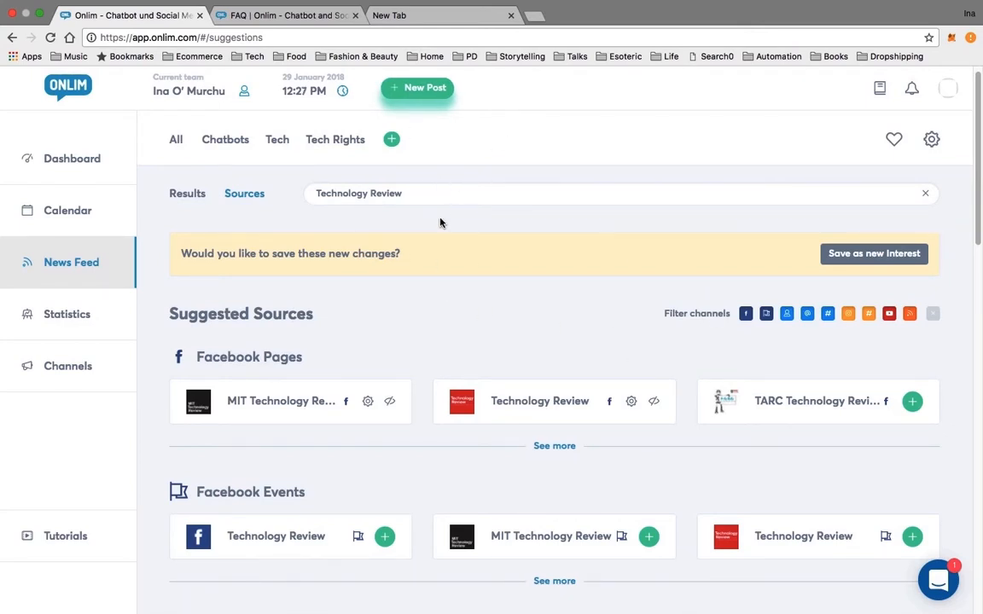
mouse_move(521, 230)
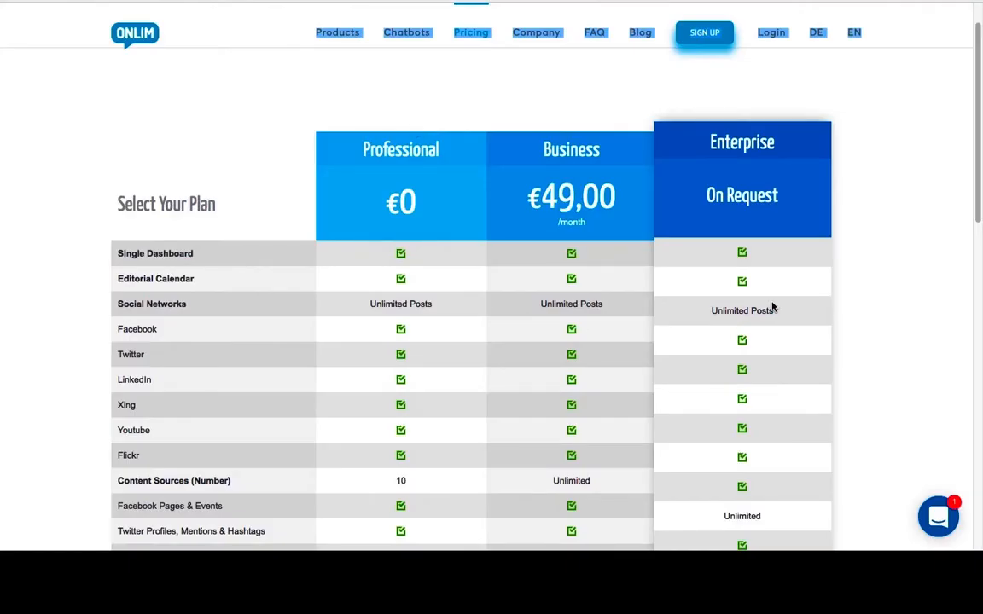
mouse_move(390, 176)
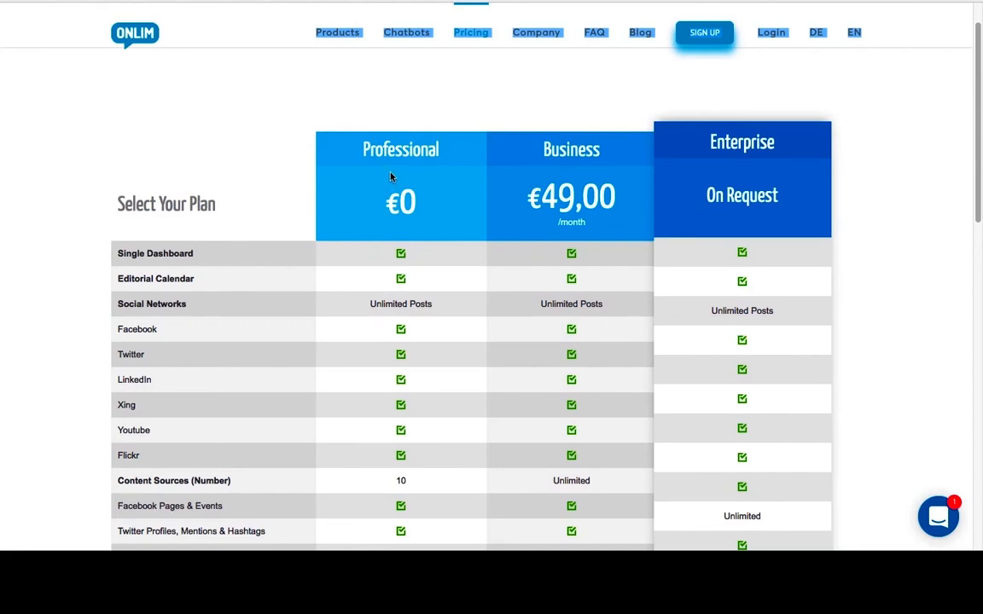
mouse_move(401, 89)
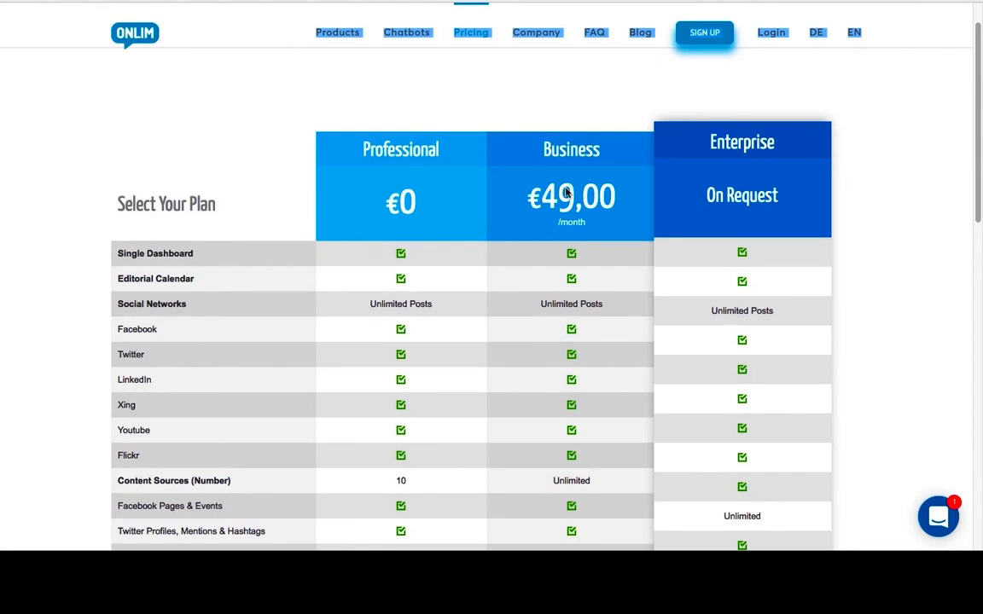
mouse_move(550, 105)
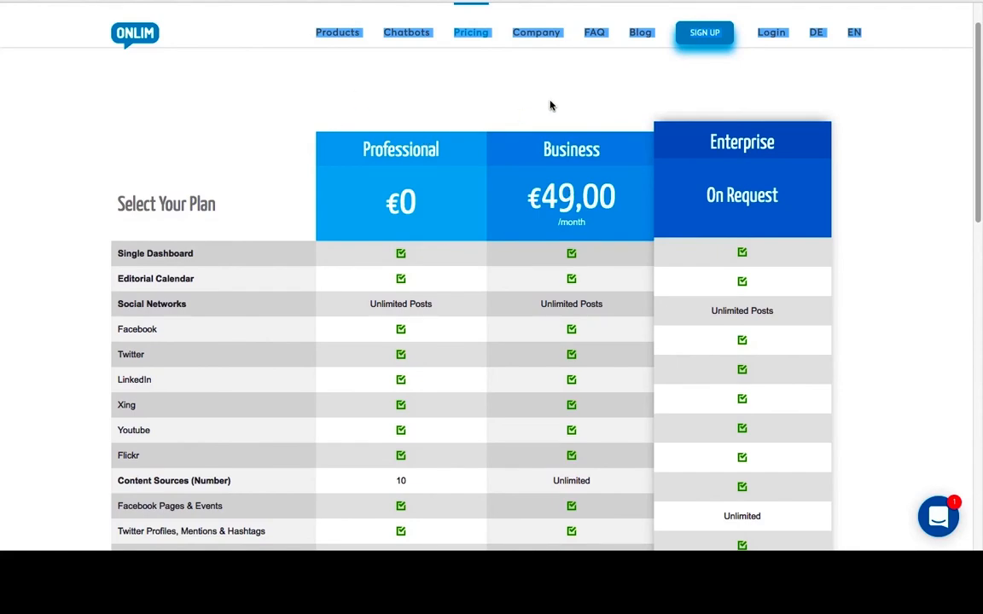